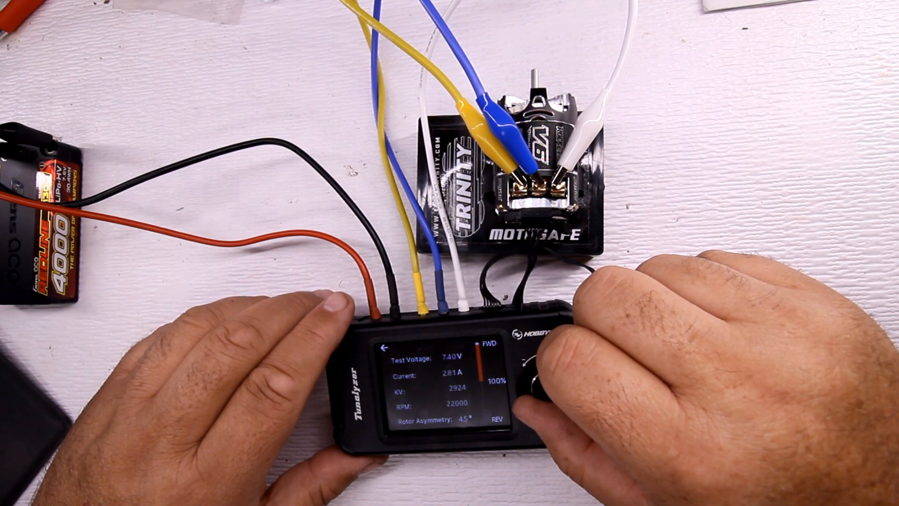
Exit the manual test (22000 RPM, 2924 KV) and start the Auto Motor Test
drag(539, 378, 540, 390)
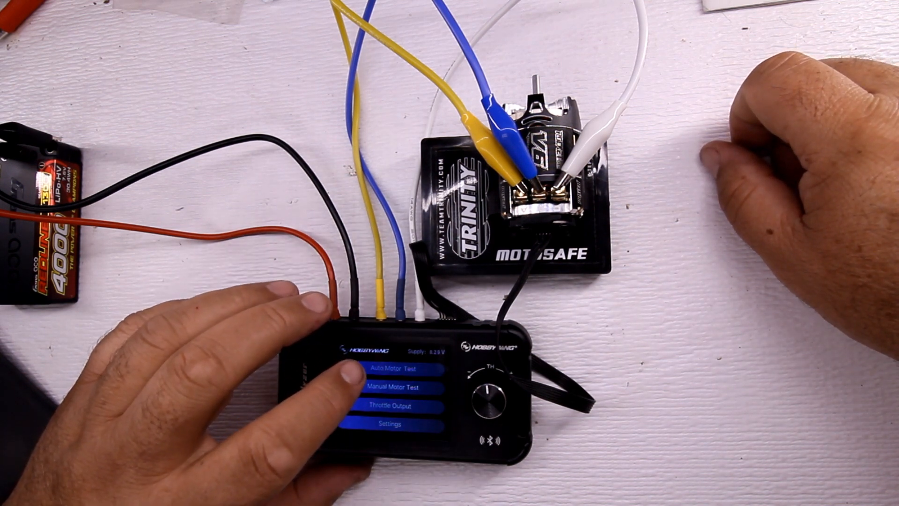
click(391, 368)
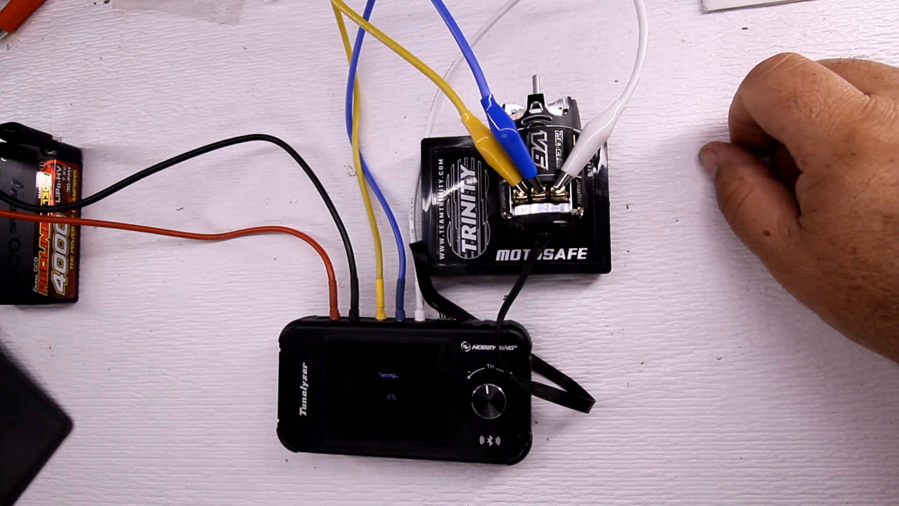